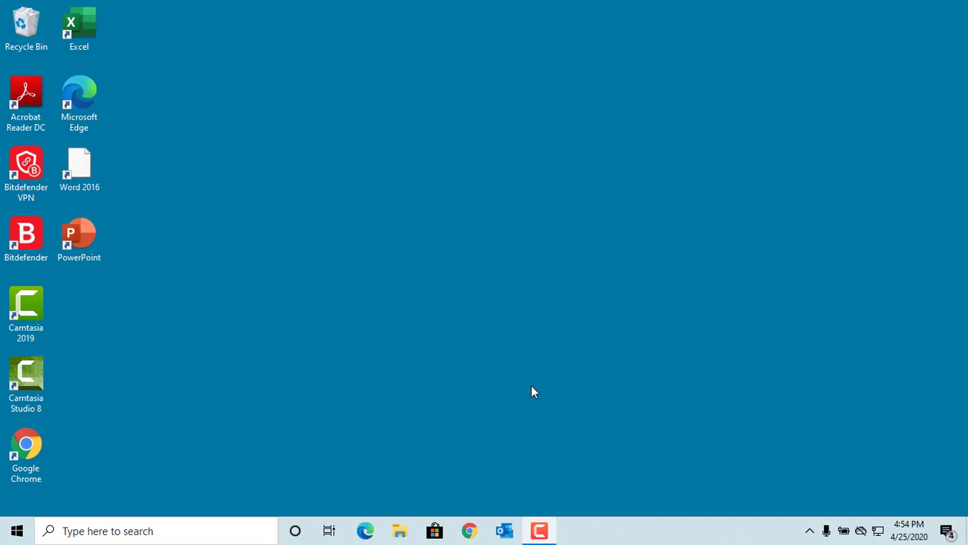
mouse_move(400, 530)
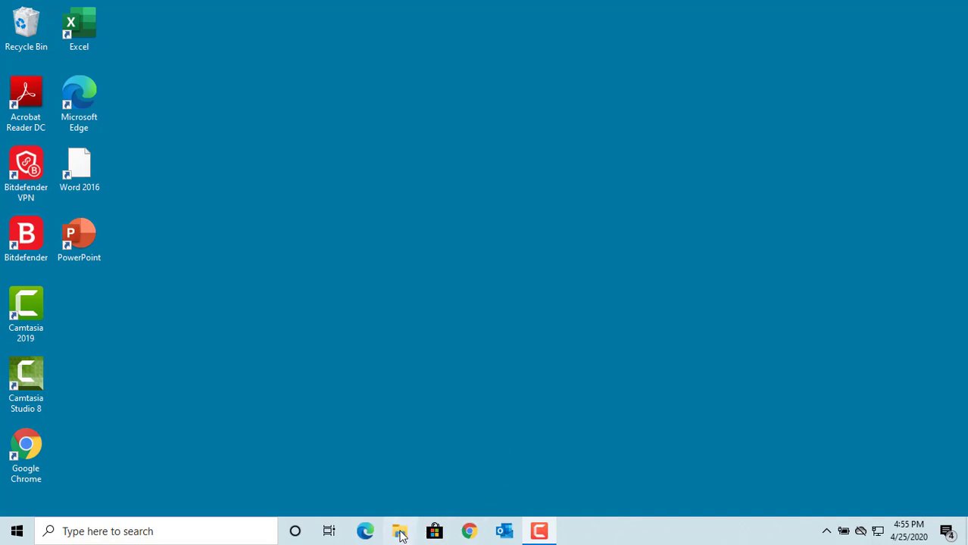
- From File Explorer, launch My Presentation.pptx from C:\PowerPoint Test Folder
left_click(400, 530)
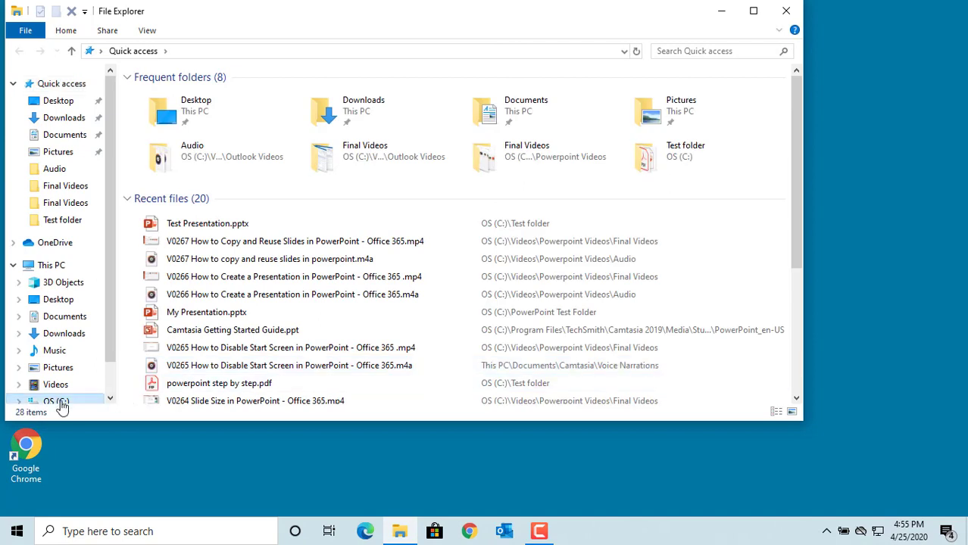
left_click(56, 400)
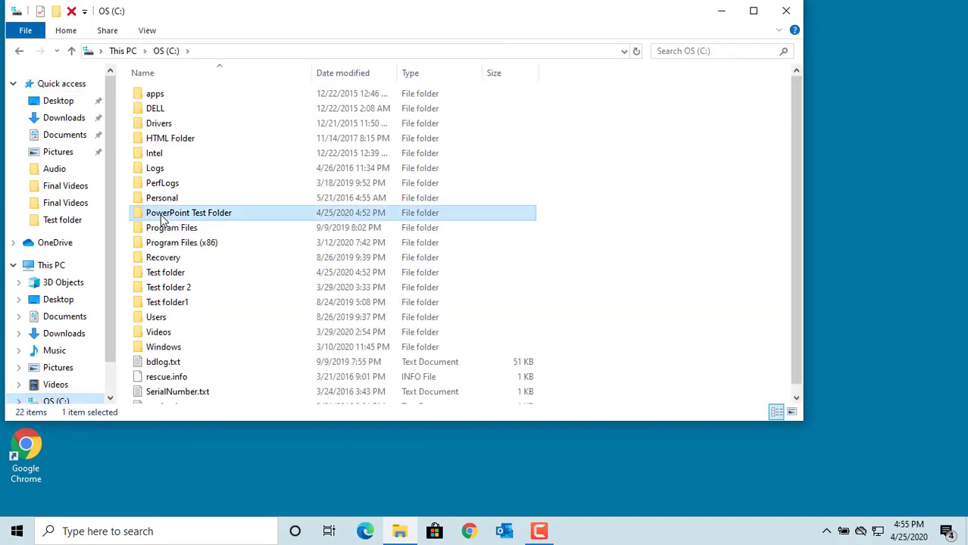
double_click(188, 212)
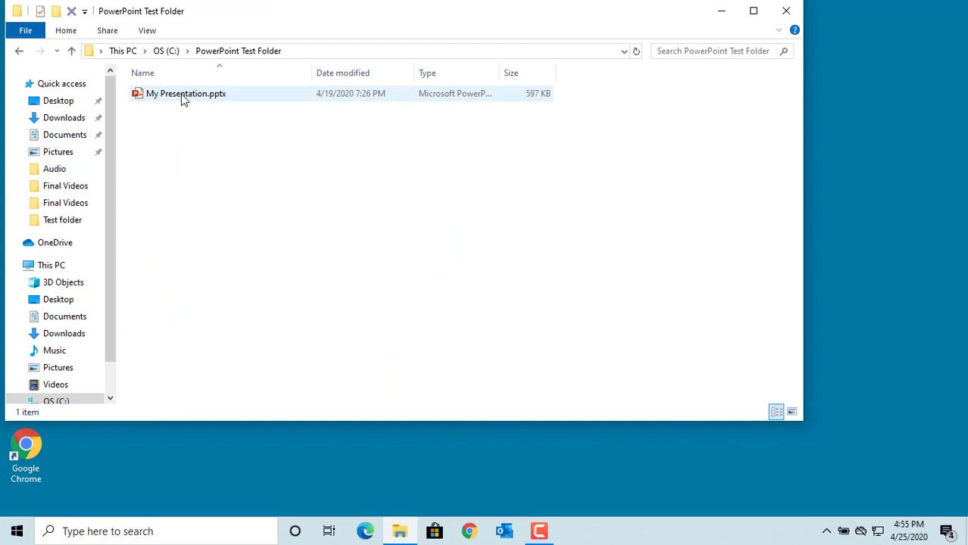
left_click(185, 94)
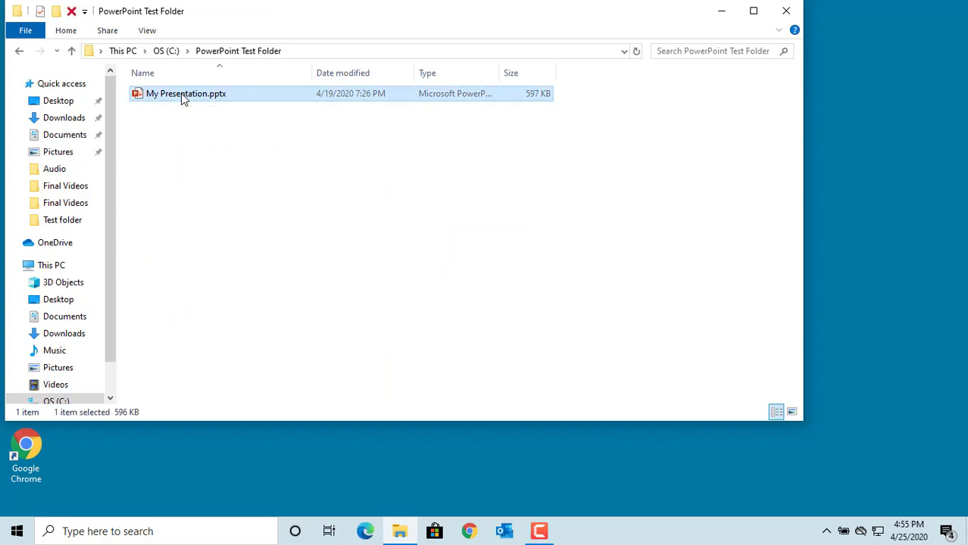
double_click(185, 94)
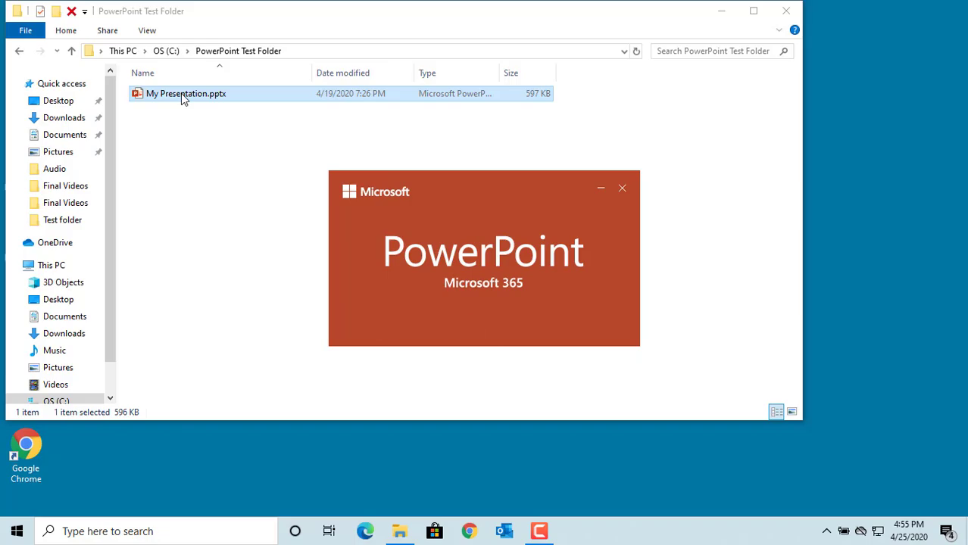
- Once PowerPoint loads, show slide 3 and place the cursor in its Sample Text box
double_click(185, 94)
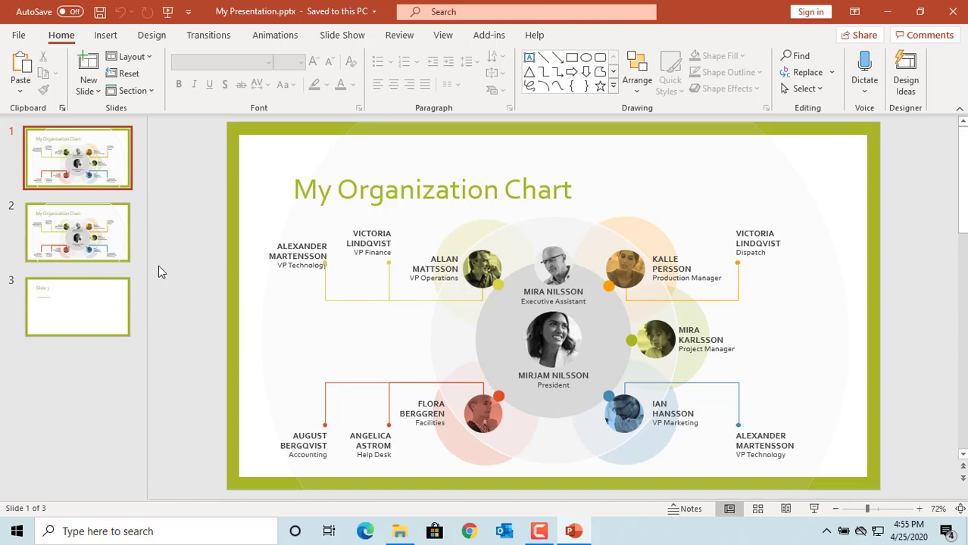
left_click(77, 306)
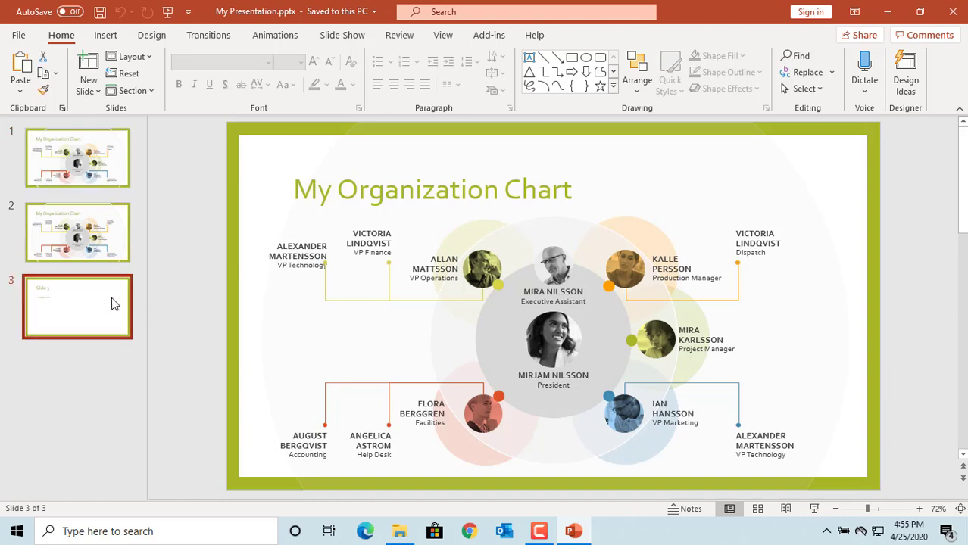
left_click(77, 306)
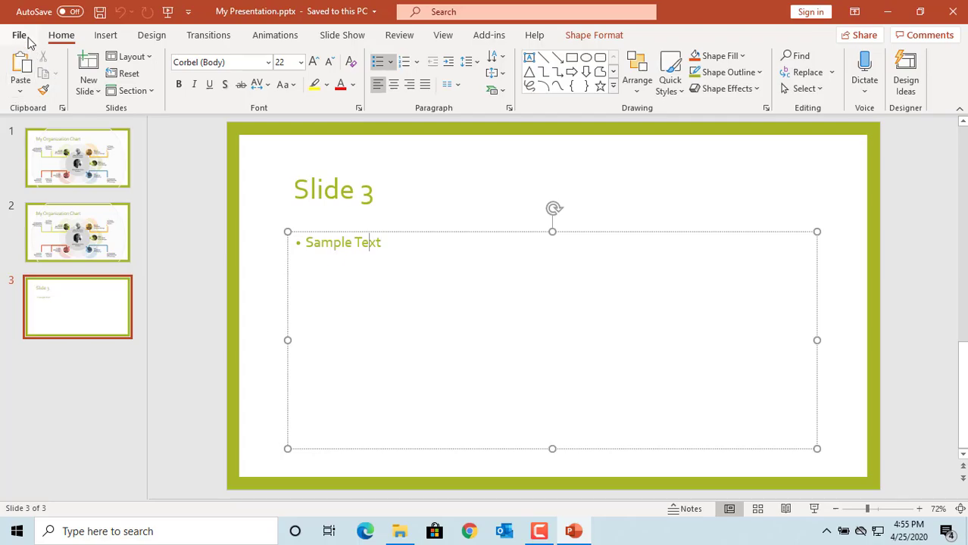
- Start Save As to This PC and rename the file to 'My Presentation Show'
left_click(18, 35)
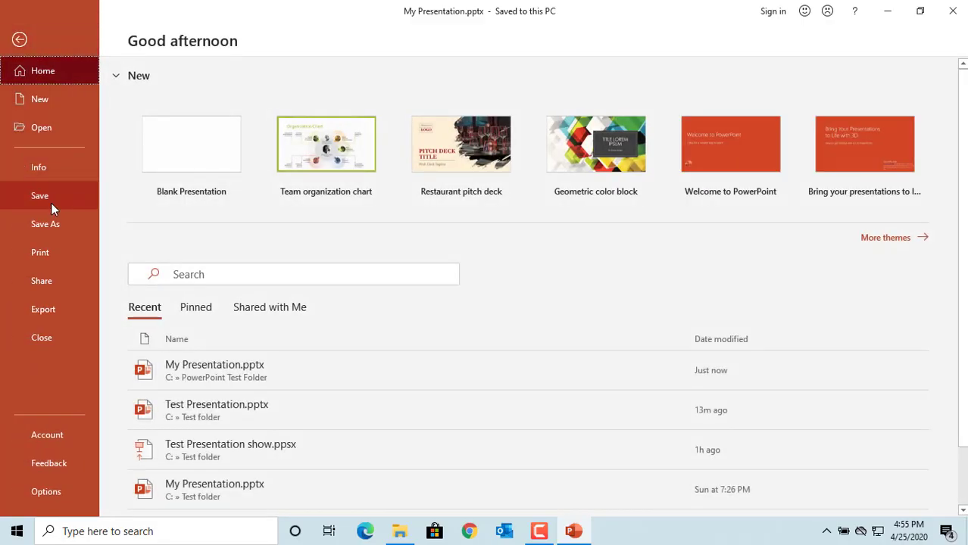
left_click(45, 224)
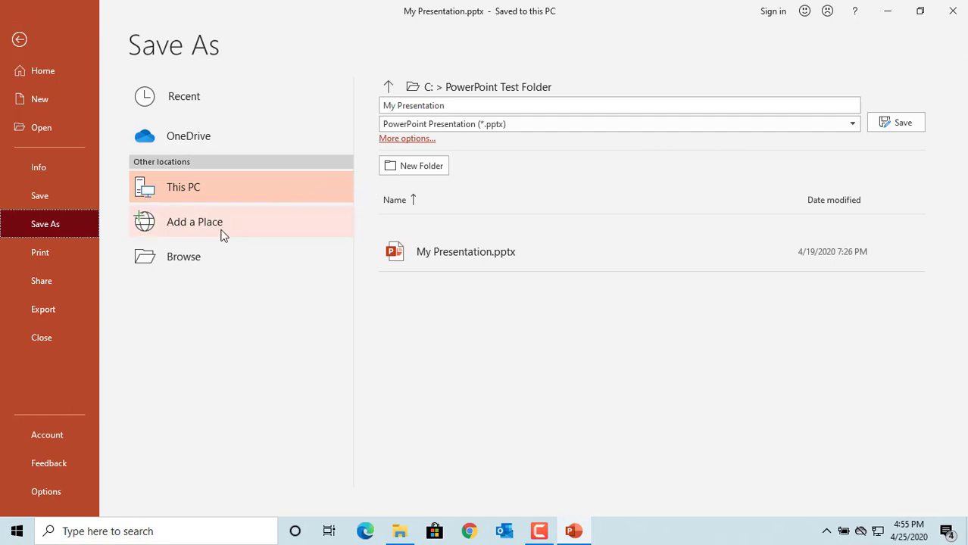
mouse_move(484, 155)
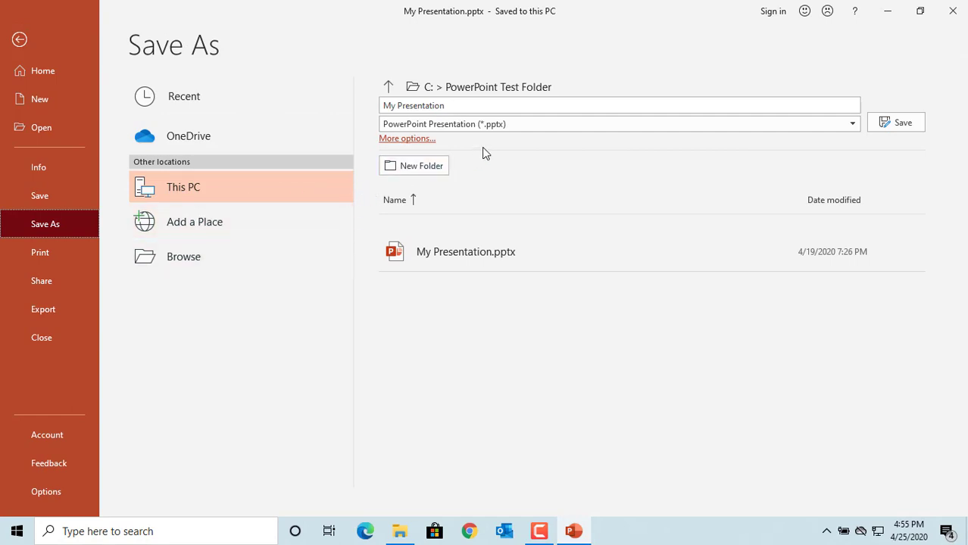
left_click(472, 106)
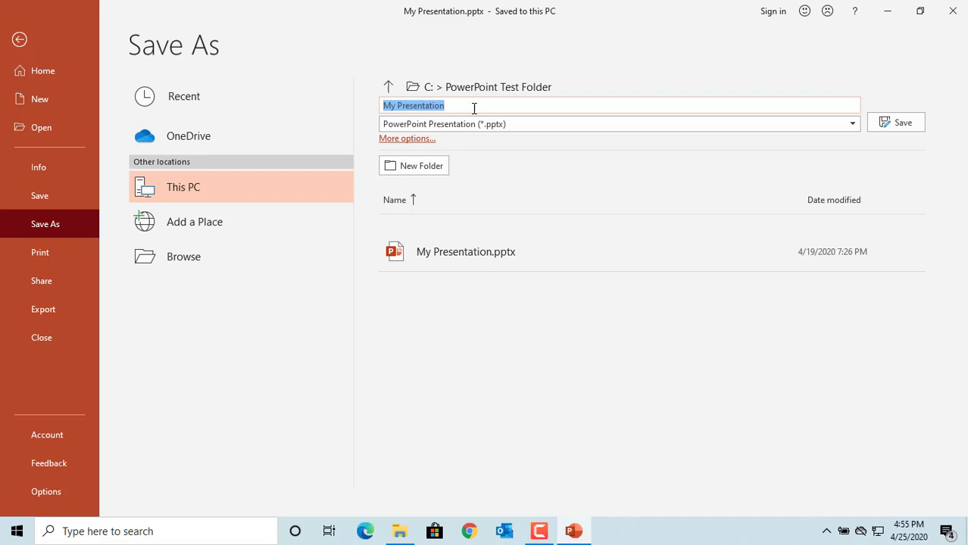
left_click(472, 106)
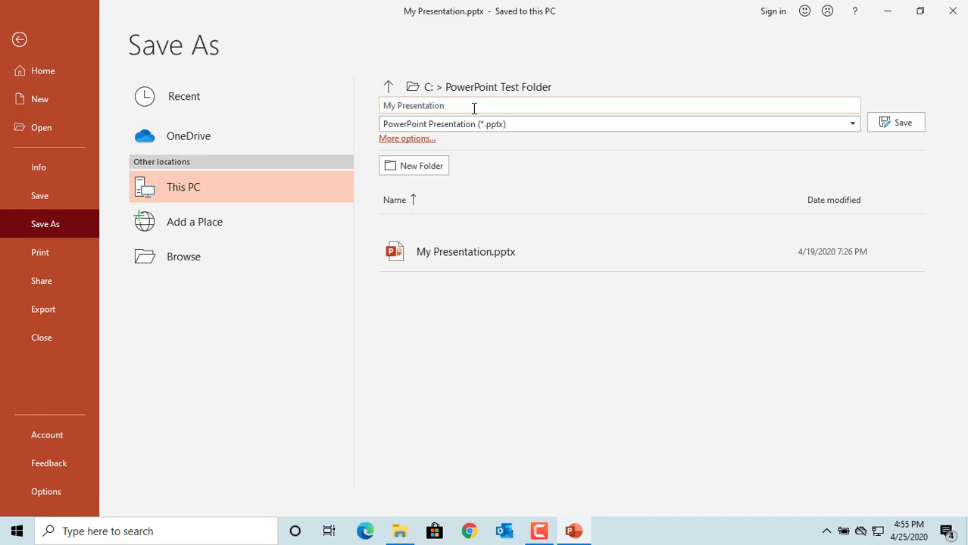
type("S")
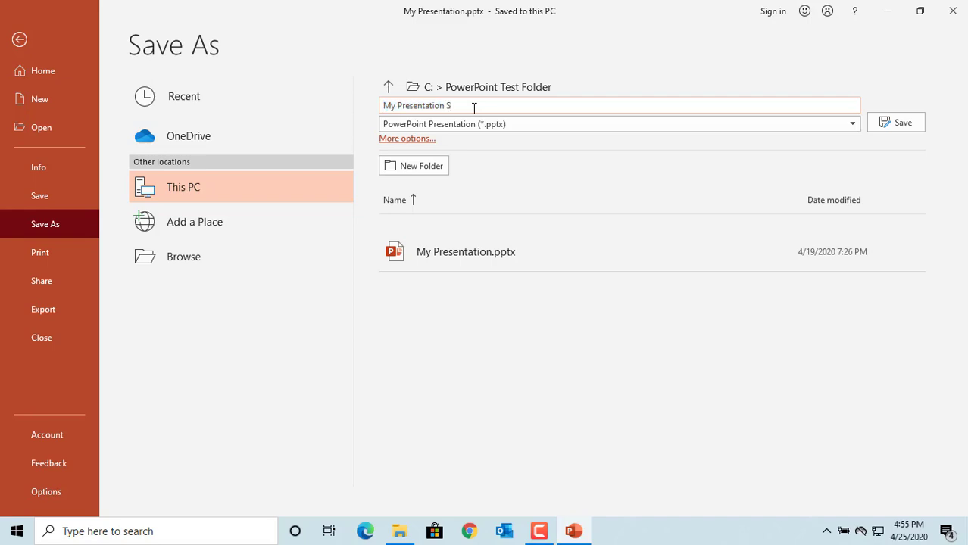
type("how")
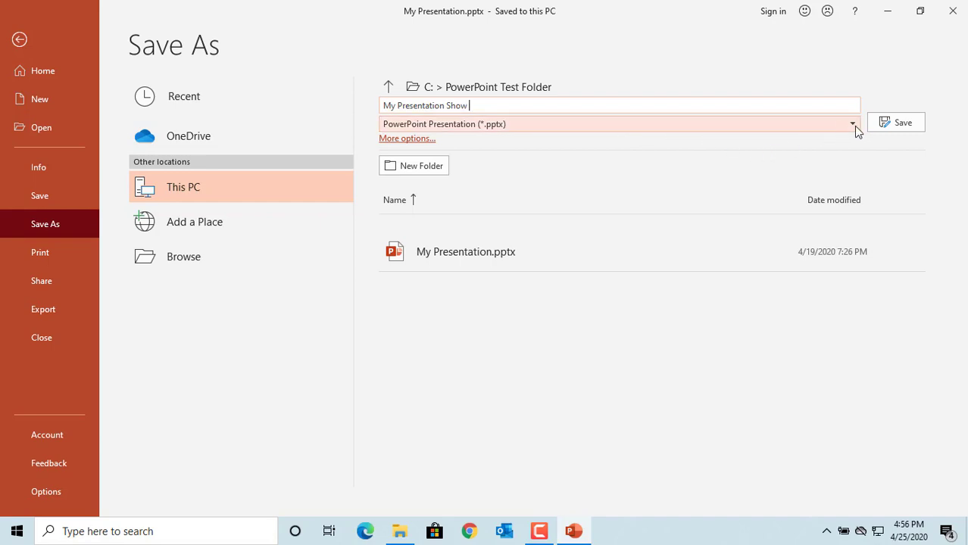
- Save the copy as PowerPoint Show (*.ppsx) in the PowerPoint Test Folder
left_click(851, 124)
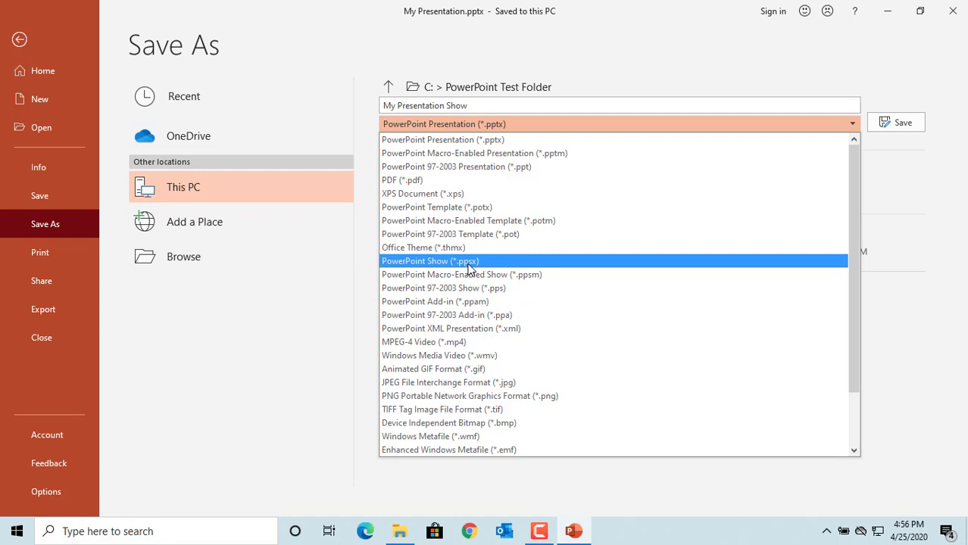
left_click(430, 261)
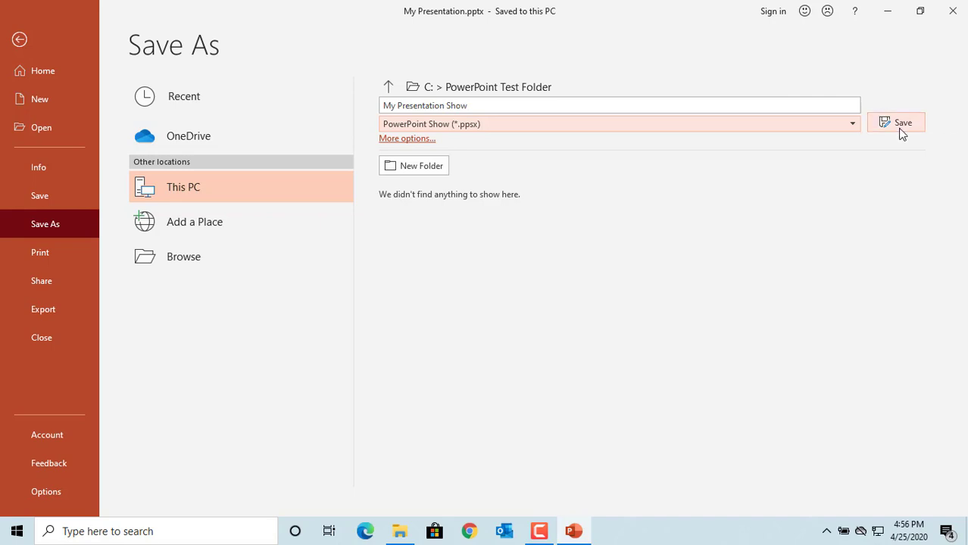
left_click(897, 121)
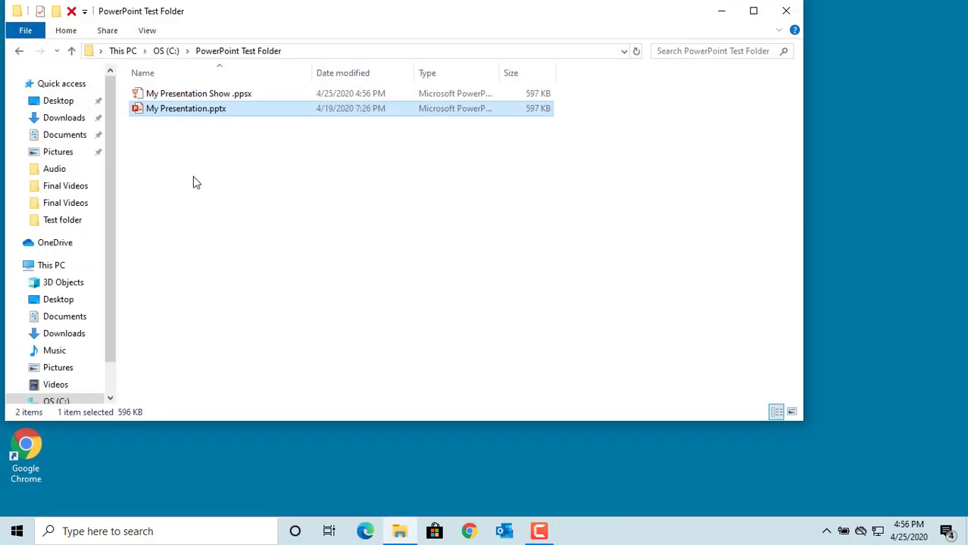
- Select My Presentation Show.ppsx in the folder to confirm it was created
left_click(199, 94)
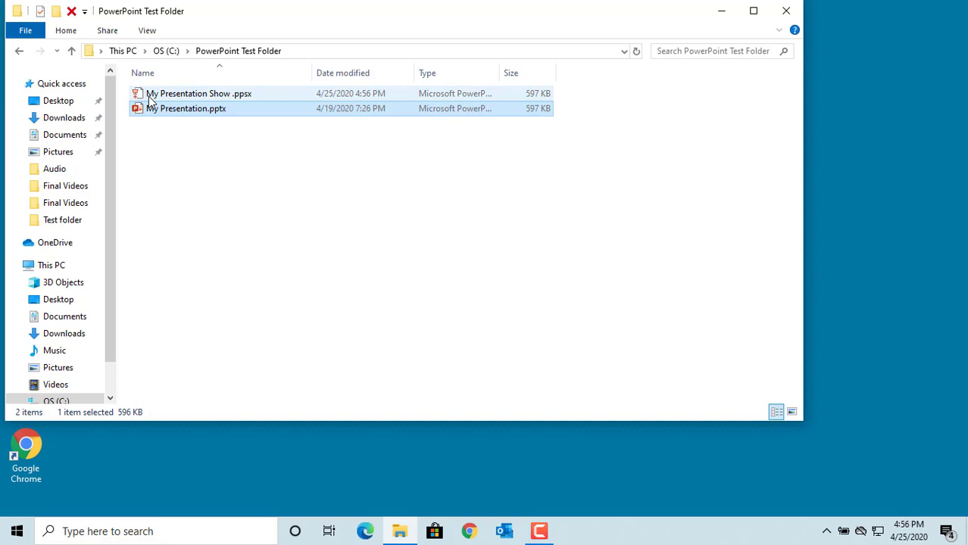
mouse_move(244, 103)
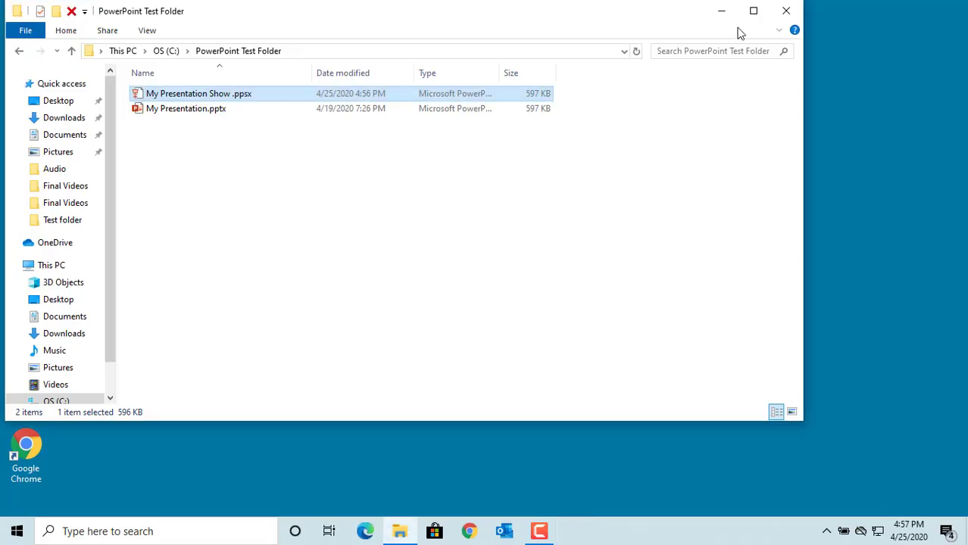
mouse_move(458, 249)
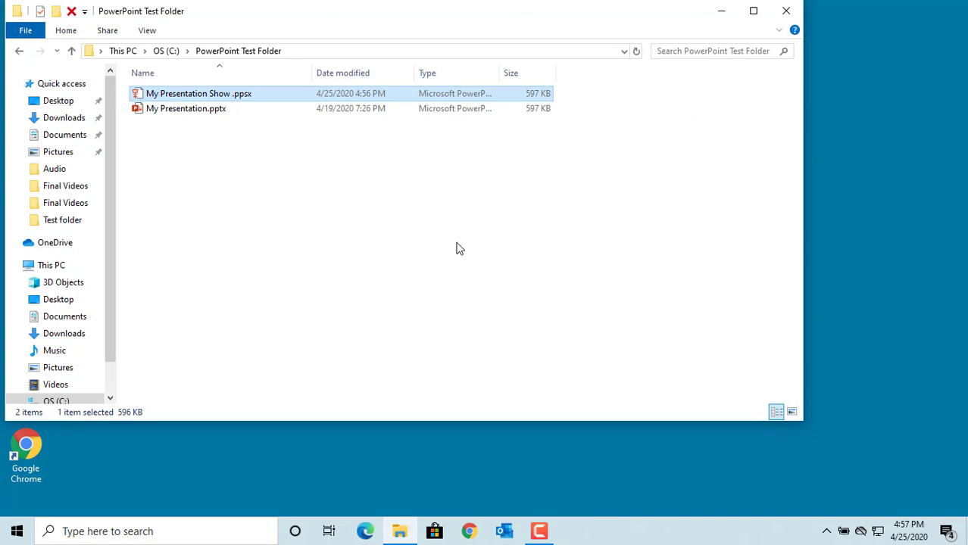
mouse_move(836, 334)
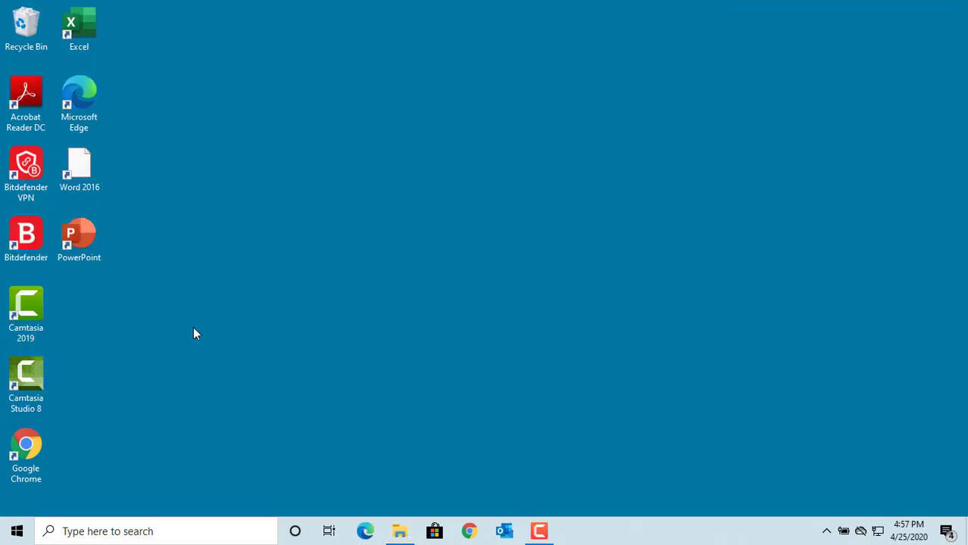
- Relaunch PowerPoint from the desktop shortcut and go to its Open screen
left_click(78, 239)
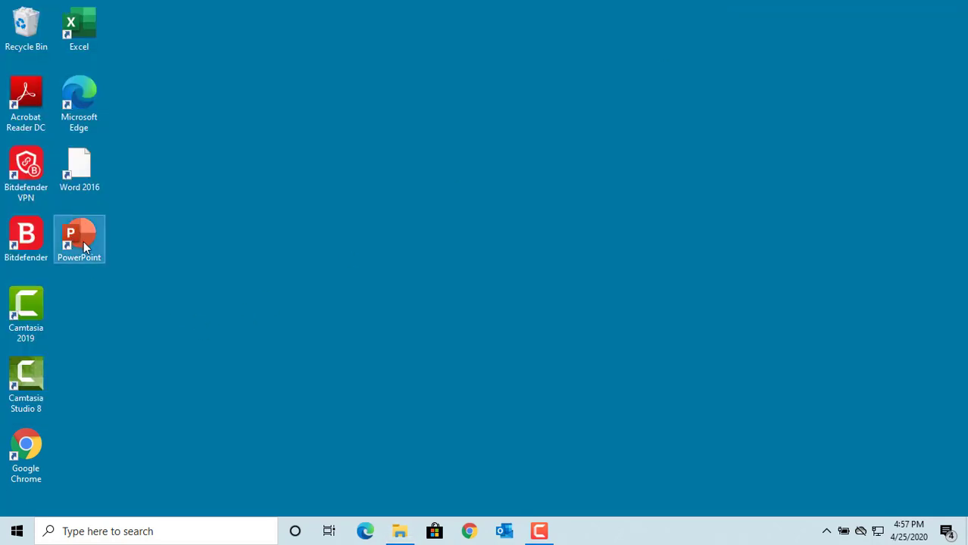
double_click(78, 239)
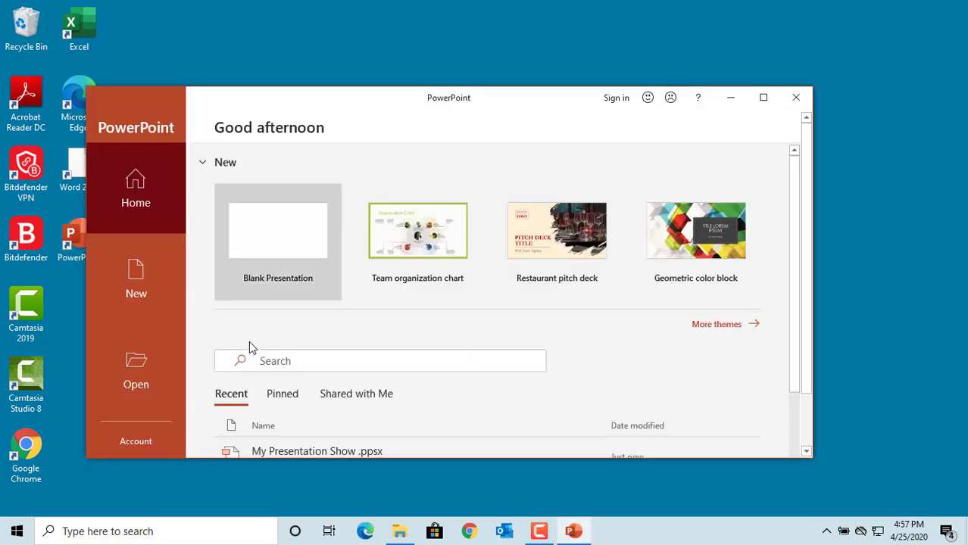
left_click(136, 371)
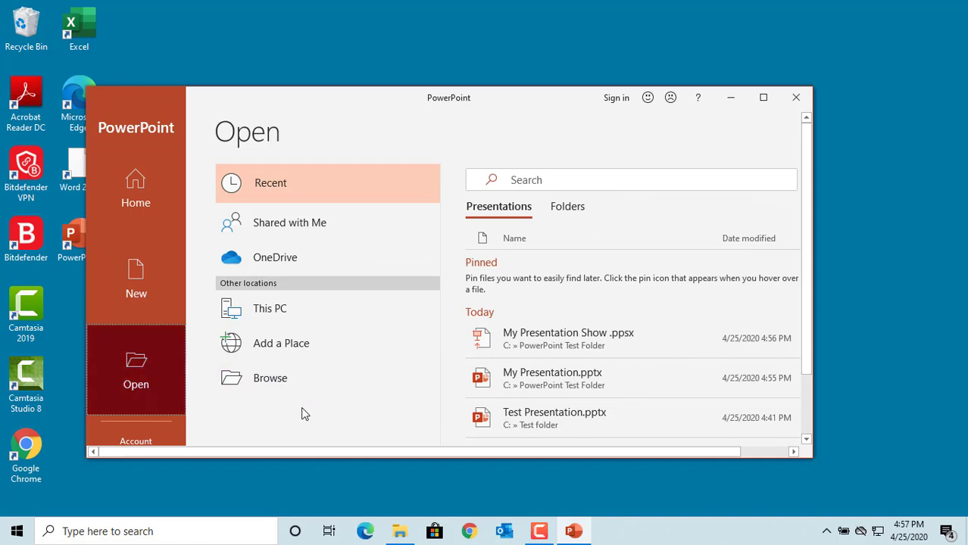
mouse_move(436, 258)
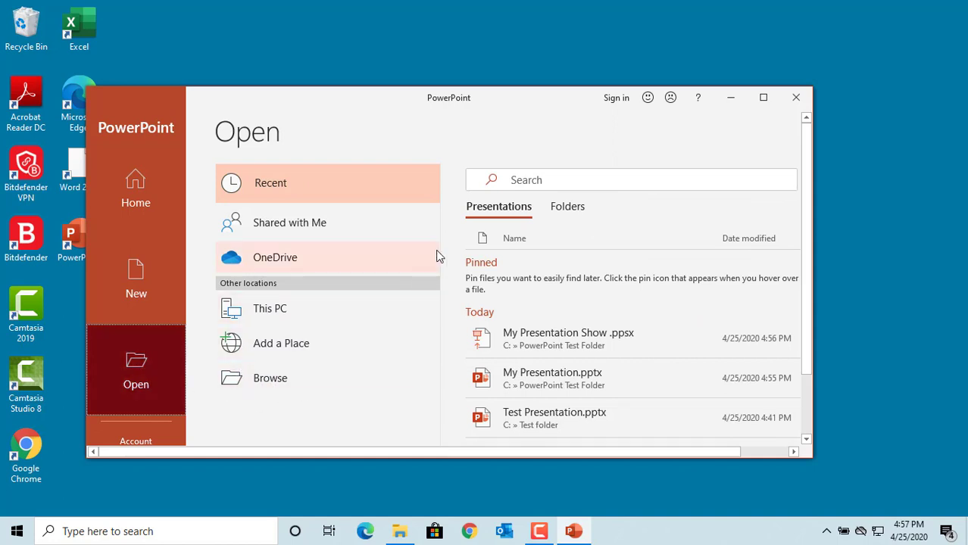
mouse_move(269, 378)
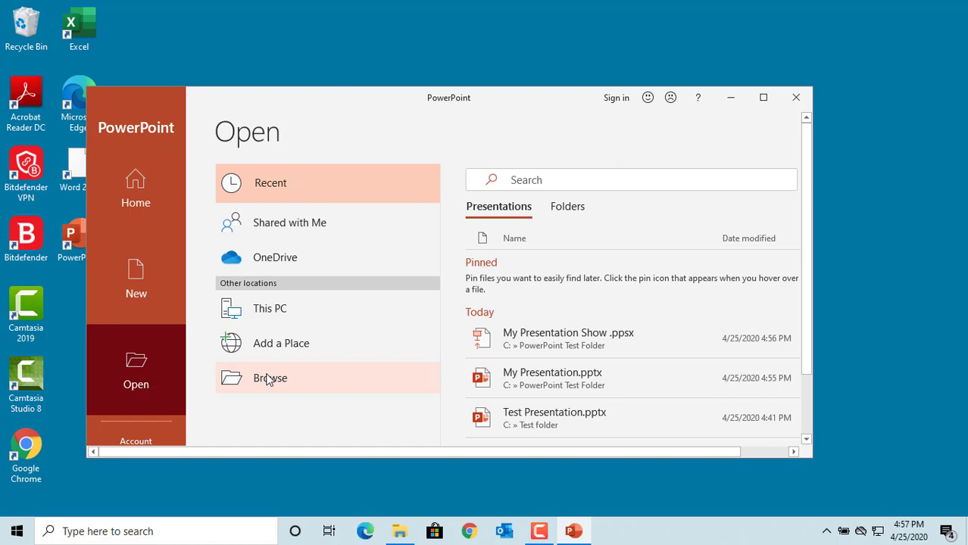
- Browse to C:\PowerPoint Test Folder to open My Presentation Show.ppsx for editing
left_click(270, 379)
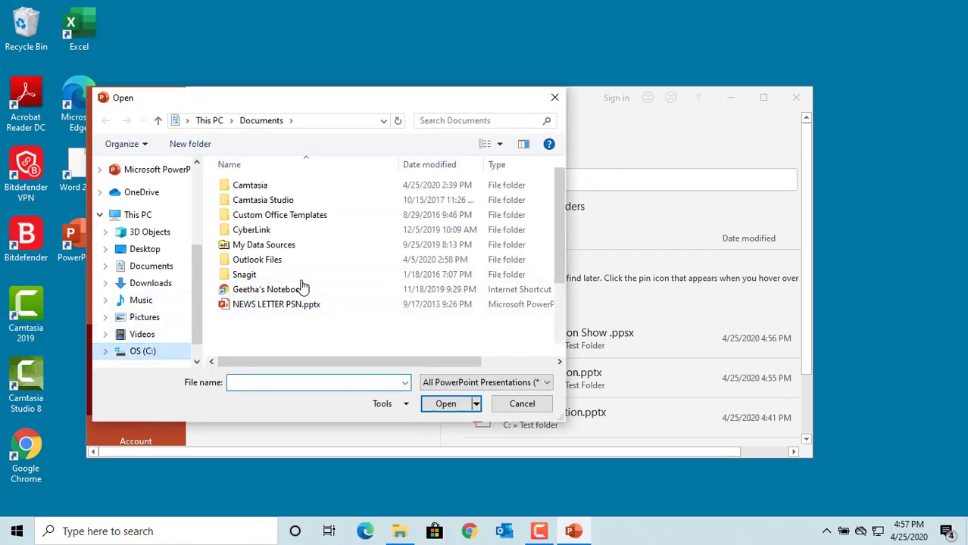
left_click(142, 351)
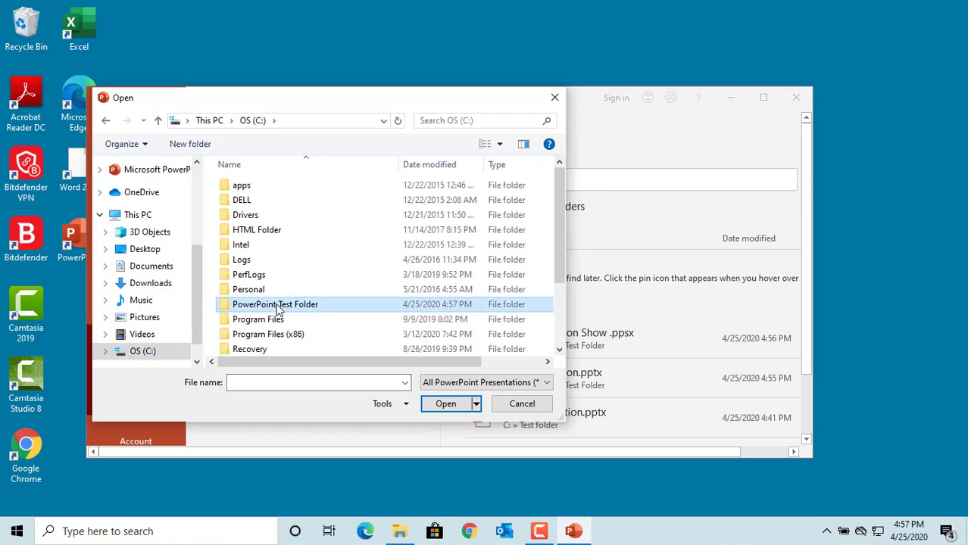
double_click(276, 303)
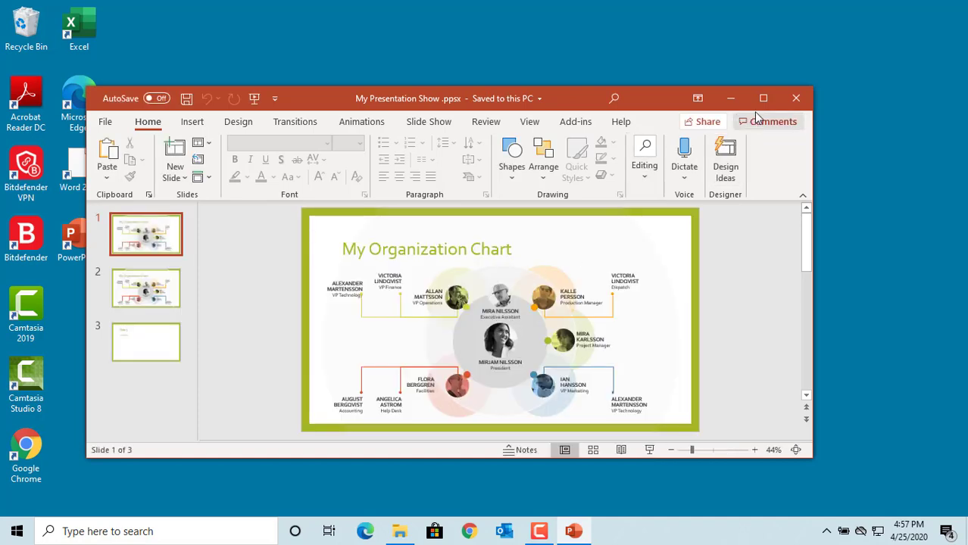
- Maximize PowerPoint, show slide 3 and activate its Sample Text placeholder
left_click(763, 97)
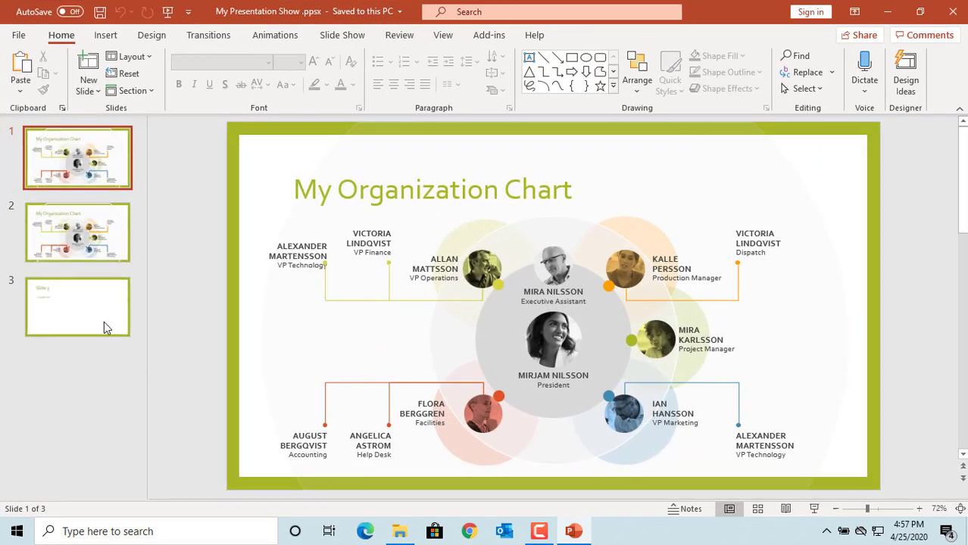
left_click(77, 306)
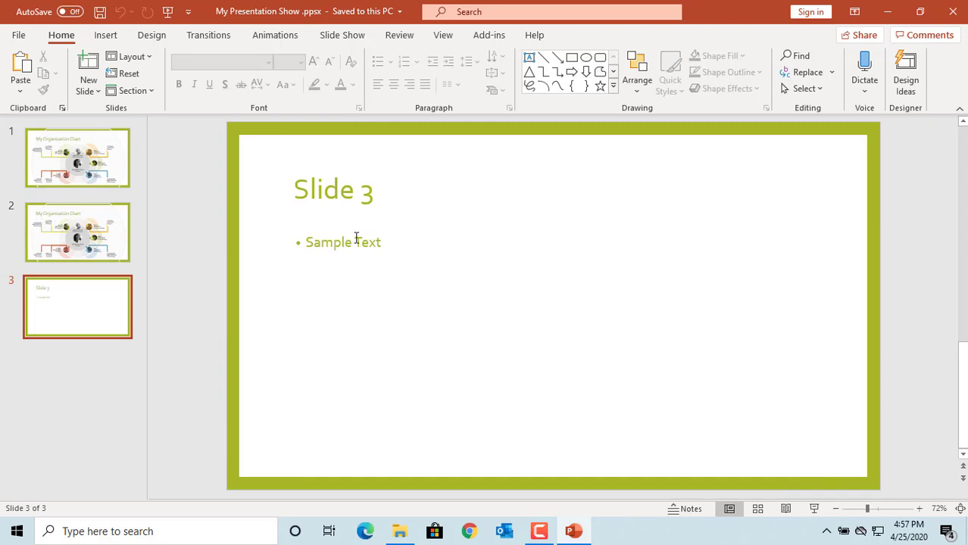
left_click(342, 242)
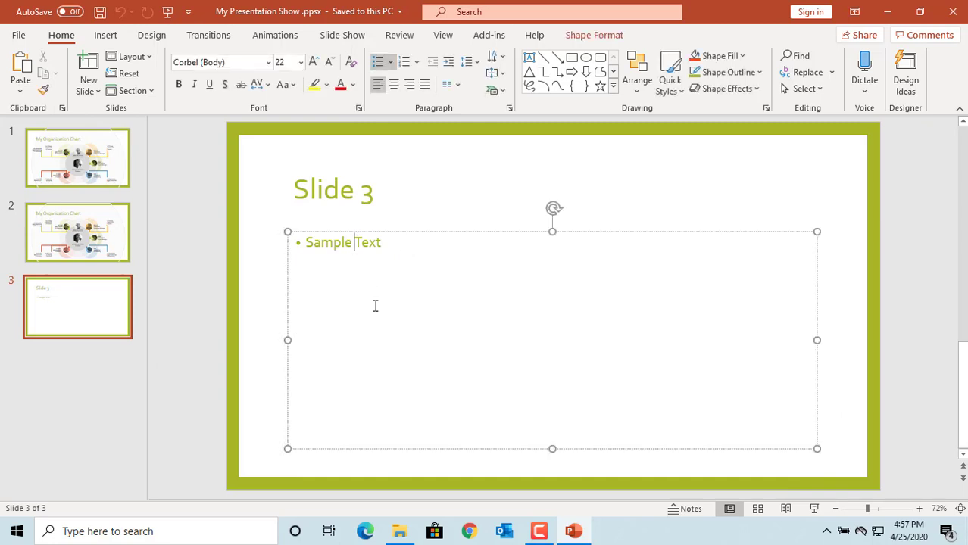